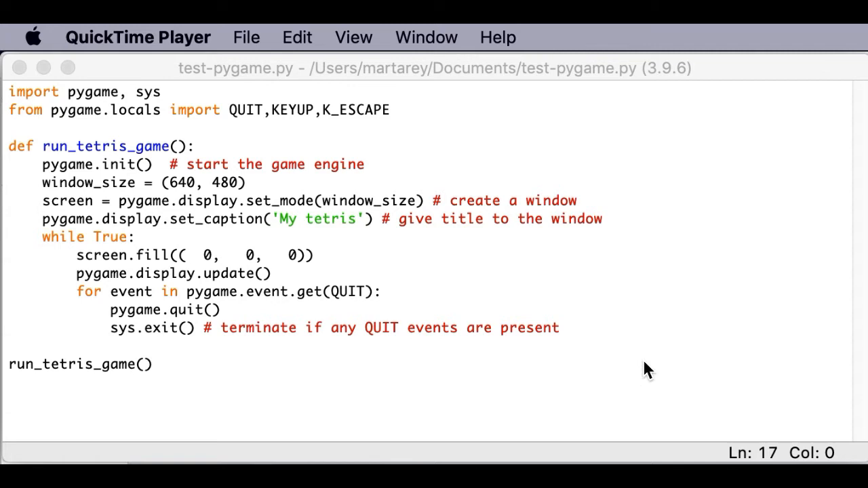
Run the test-pygame.py script in IDLE via Run Module
left_click(321, 38)
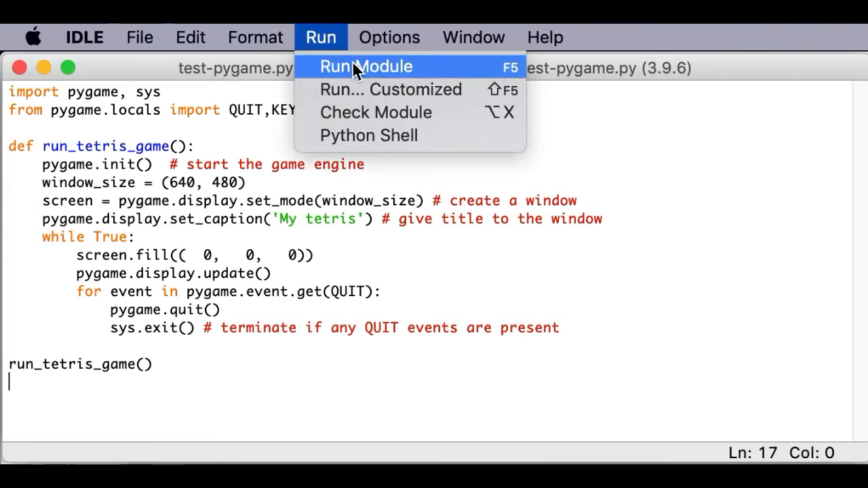
left_click(367, 65)
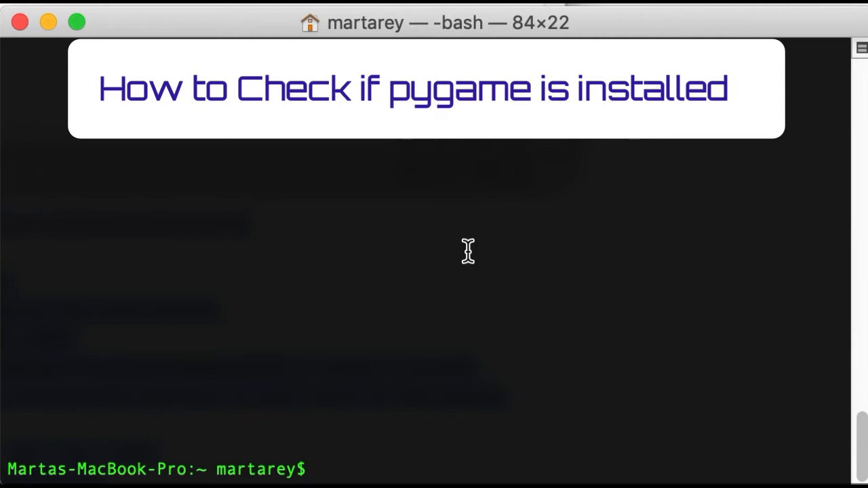
List installed packages with pip3 freeze, confirming pygame is absent
type("p")
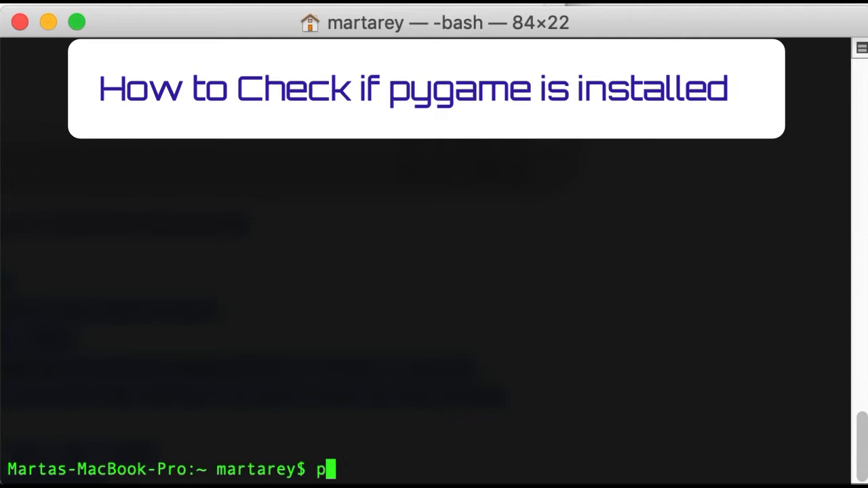
type("ip3")
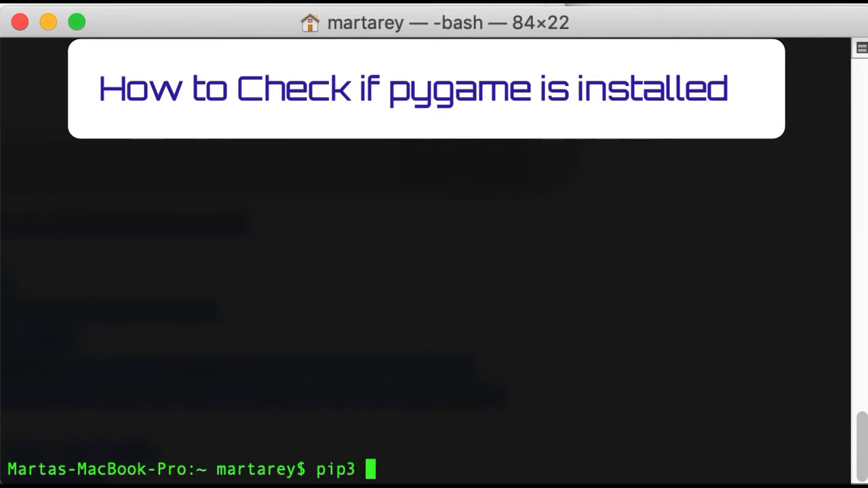
type("freeze")
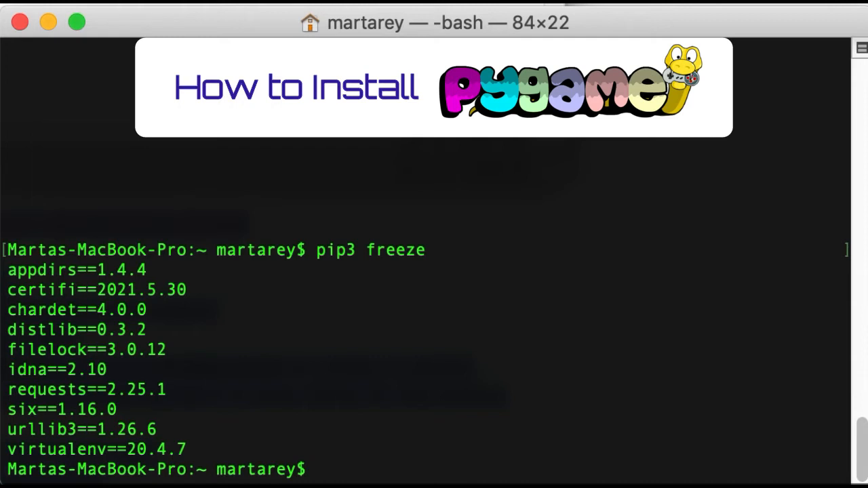
Install pygame in Terminal with pip3 install pygame
type("p")
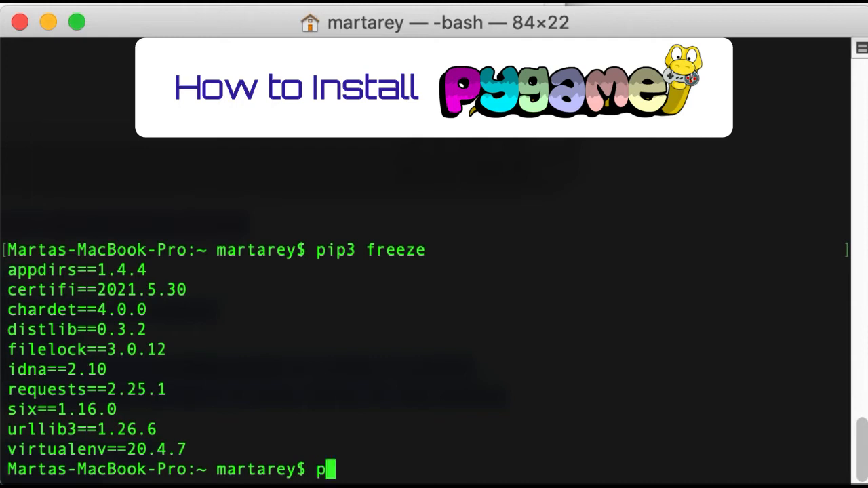
type("ip3 install")
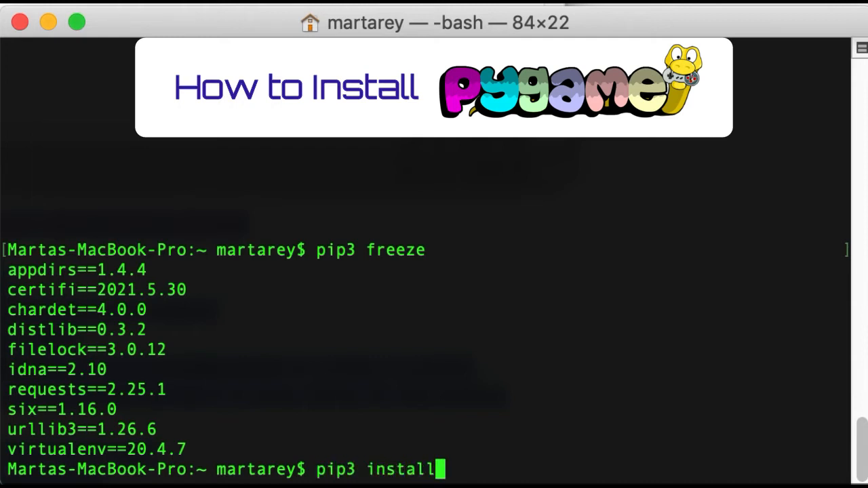
type("pyg")
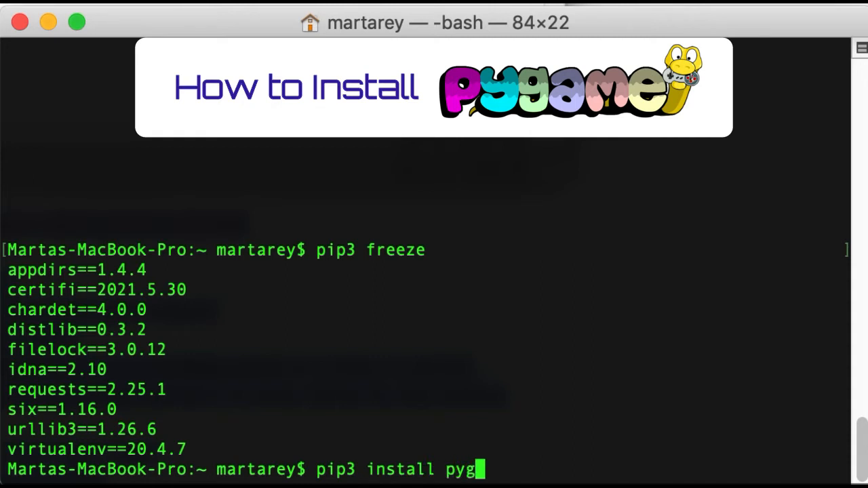
type("a,")
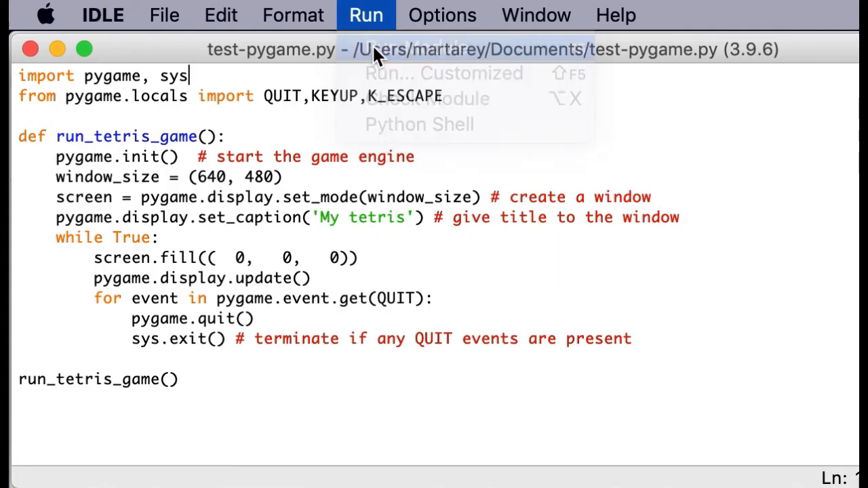
Run test-pygame.py again in IDLE now that pygame is installed
left_click(403, 98)
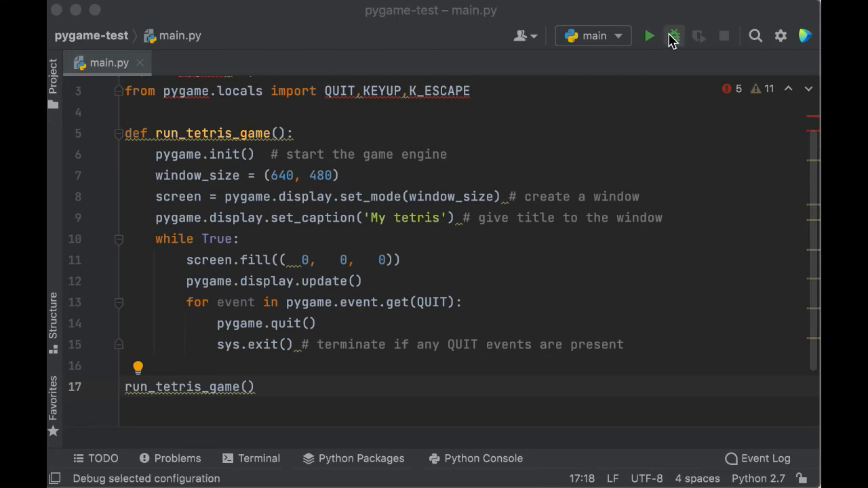
Run main.py in the pygame-test project, ending in a traceback under Python 2.7
left_click(649, 35)
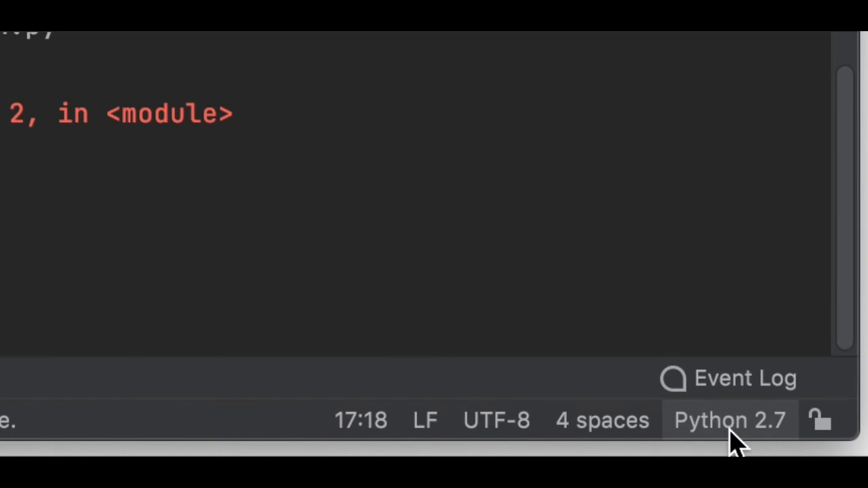
Replace the project's Python 2.7 interpreter with the system Python 3.9 at /usr/local/bin/python3.9
left_click(730, 421)
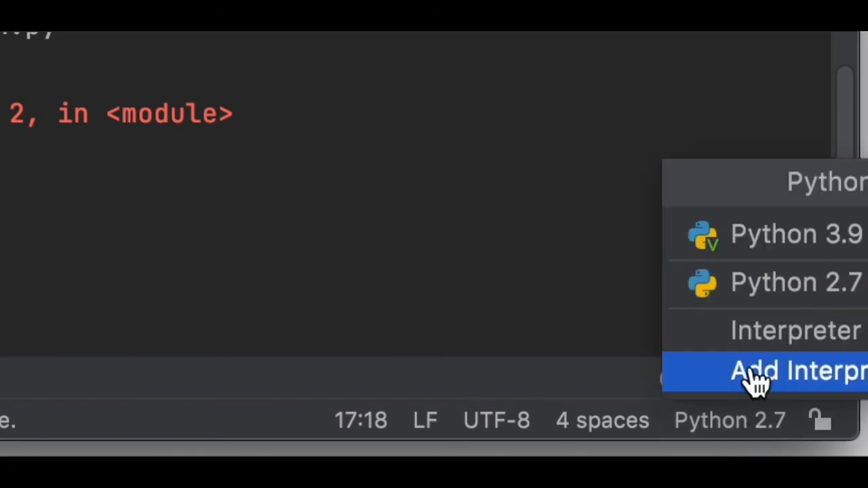
left_click(767, 372)
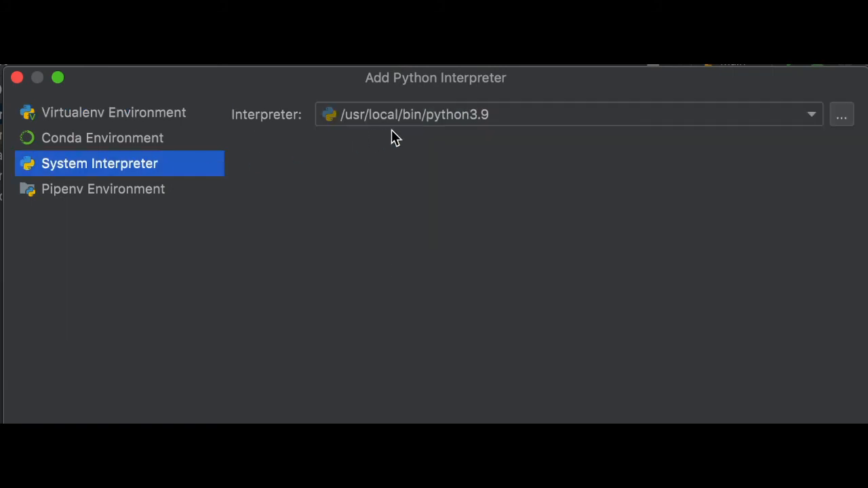
mouse_move(508, 119)
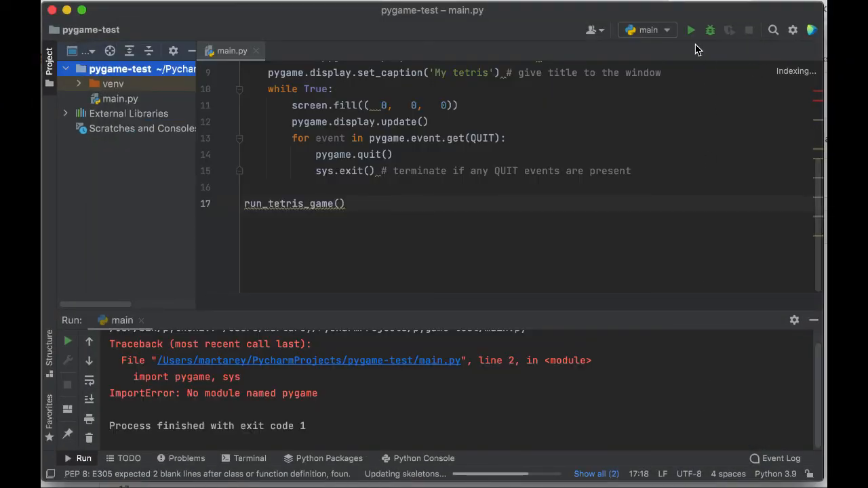
Rerun main.py under Python 3.9.6, printing the pygame 2.0.1 greeting with no ImportError
left_click(691, 30)
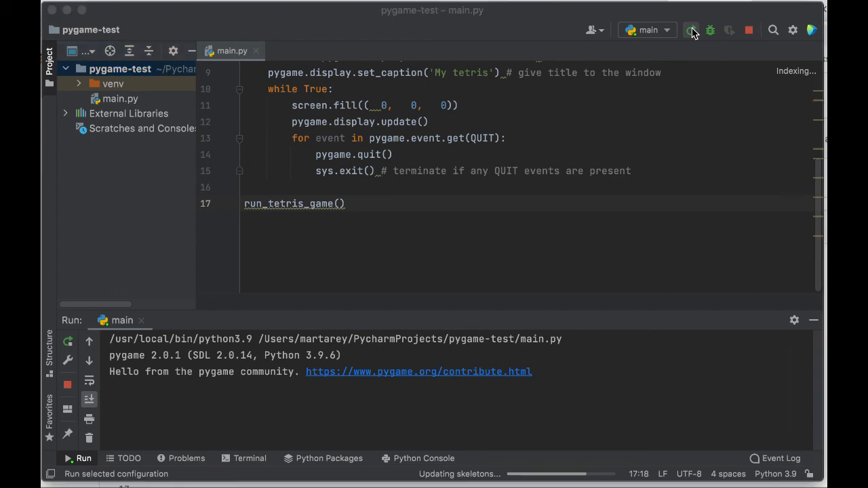
left_click(693, 30)
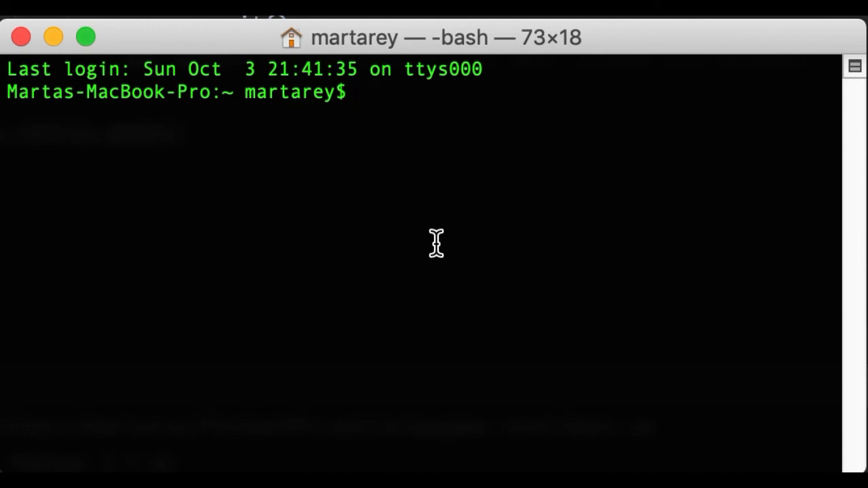
Locate python3 with which python3, returning the Python 3.9 framework path
type("which p")
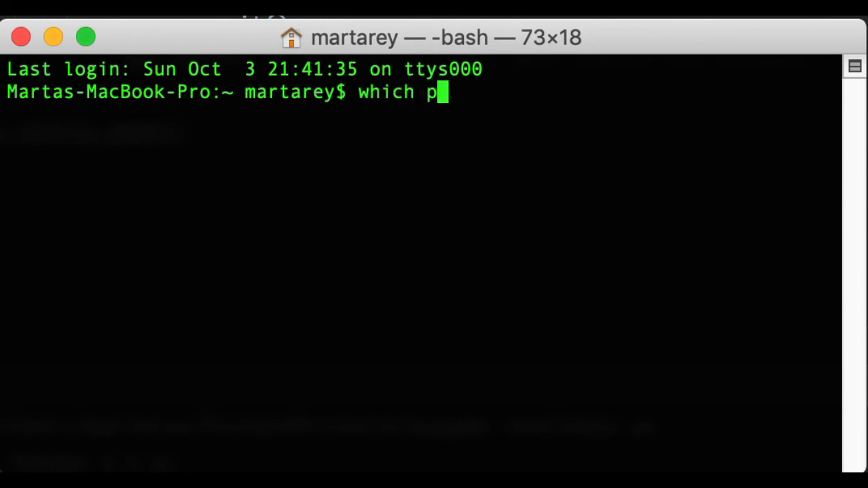
type("ython3")
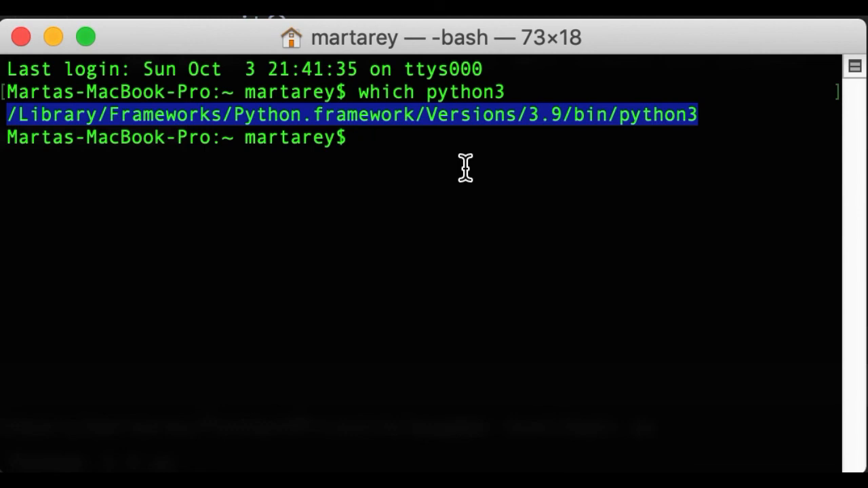
mouse_move(455, 222)
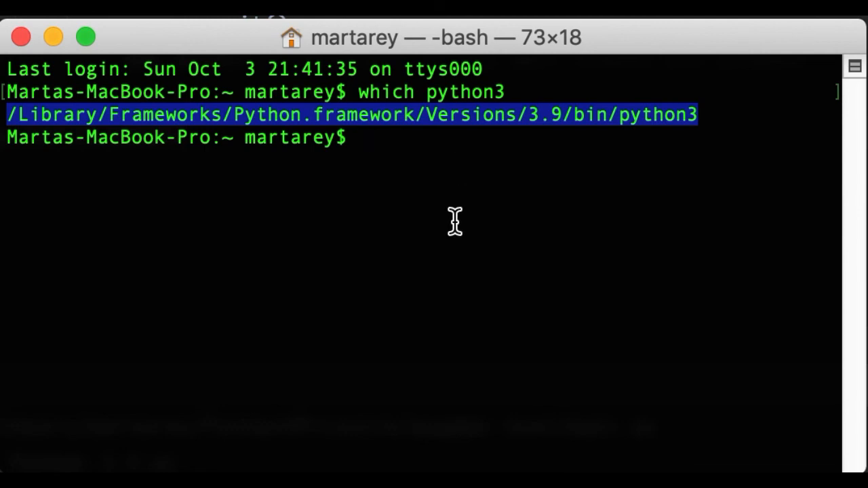